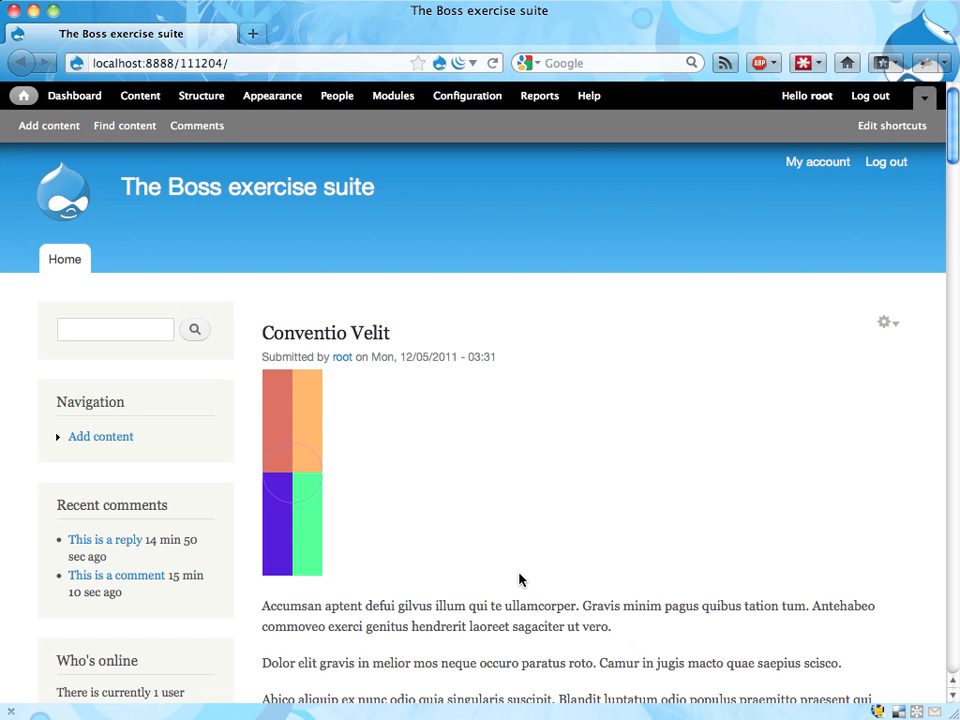
mouse_move(656, 499)
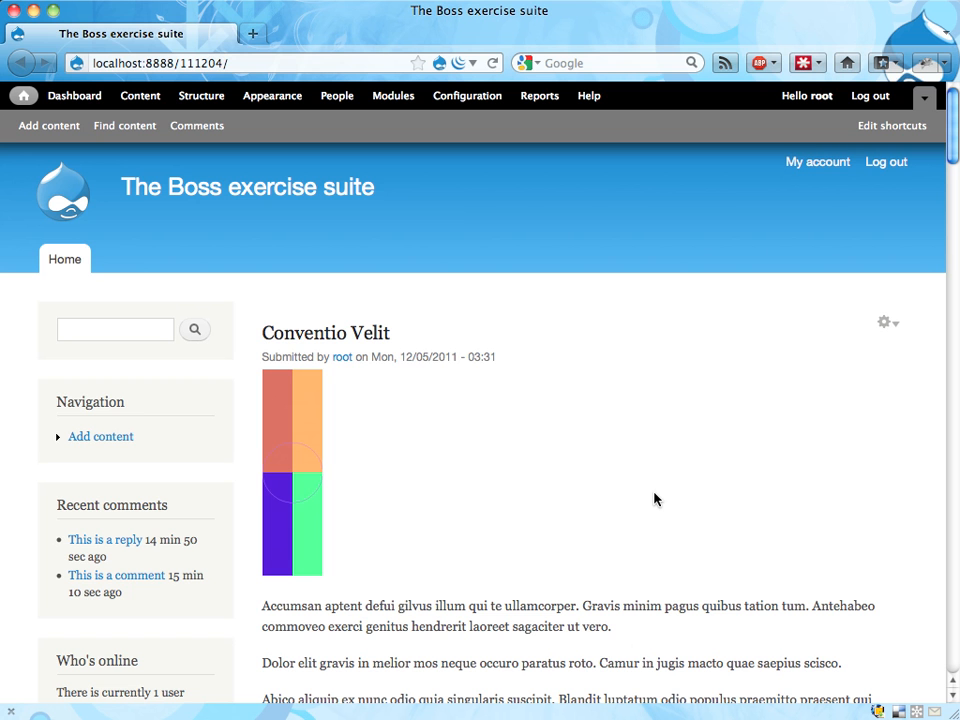